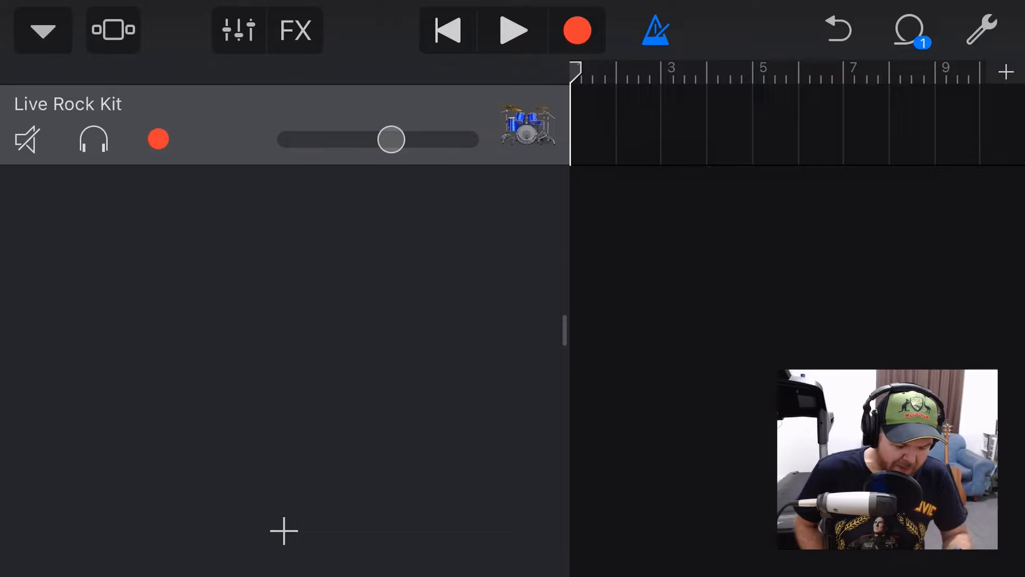
- Change the song's time signature from 4/4 to 3/4 in Settings and return to the tracks view
left_click(983, 30)
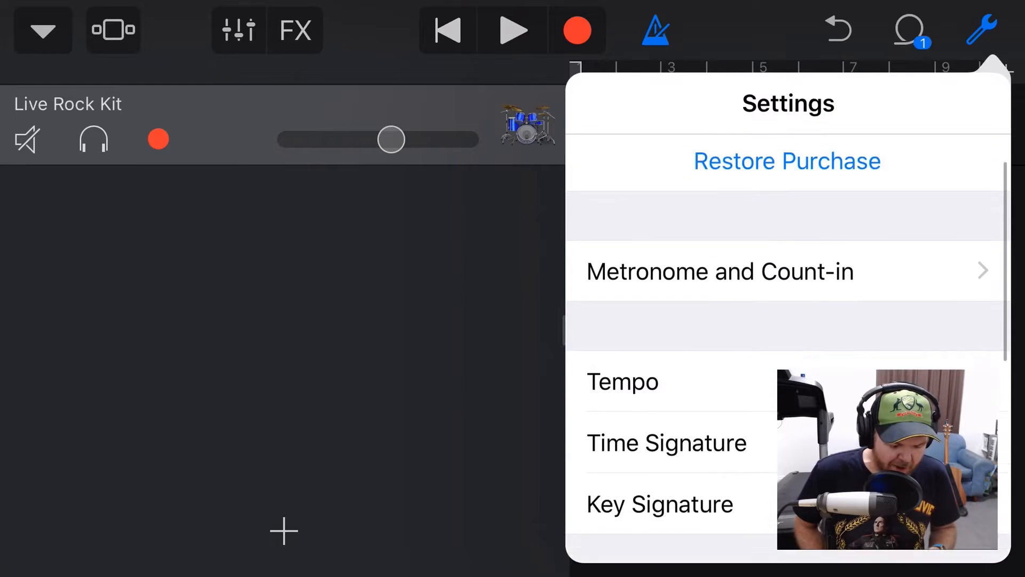
left_click(665, 442)
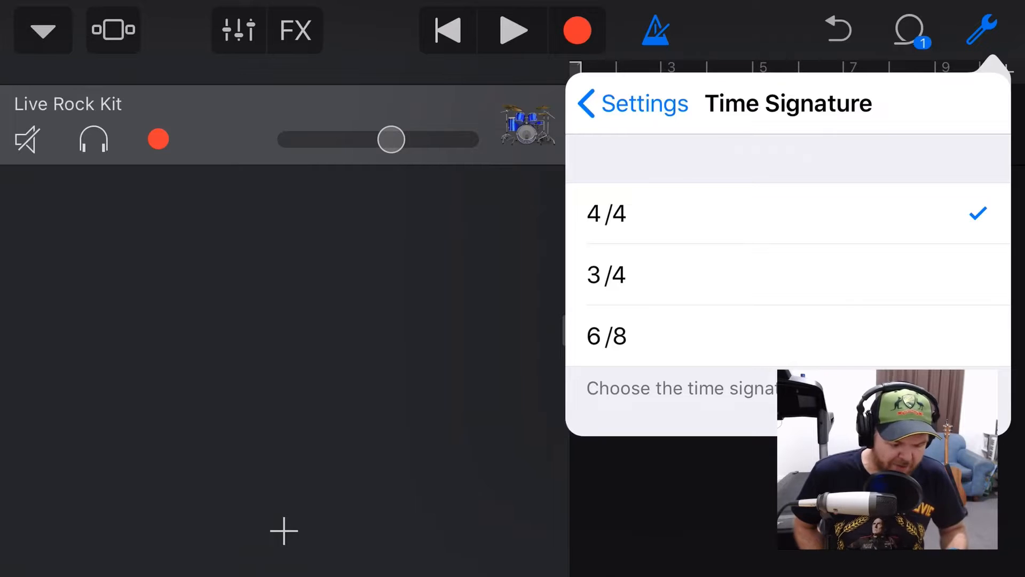
left_click(606, 275)
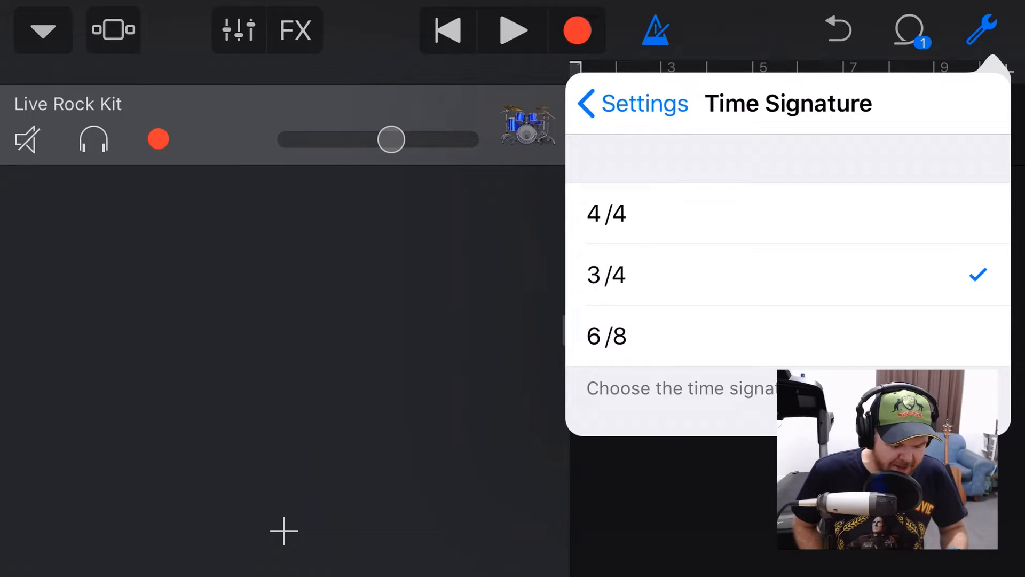
left_click(607, 214)
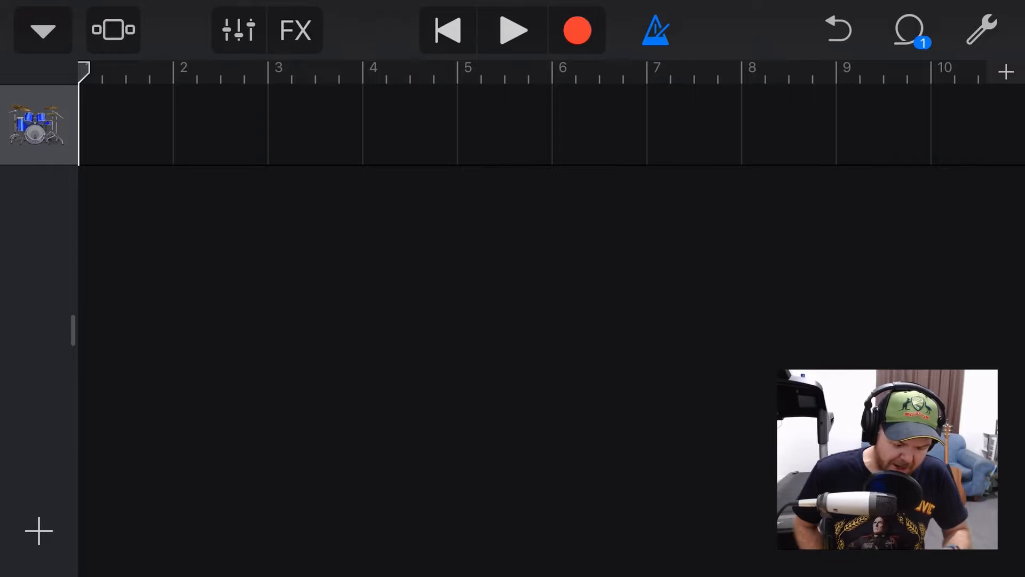
- Bring up the instrument browser on the Drums page
left_click(1006, 71)
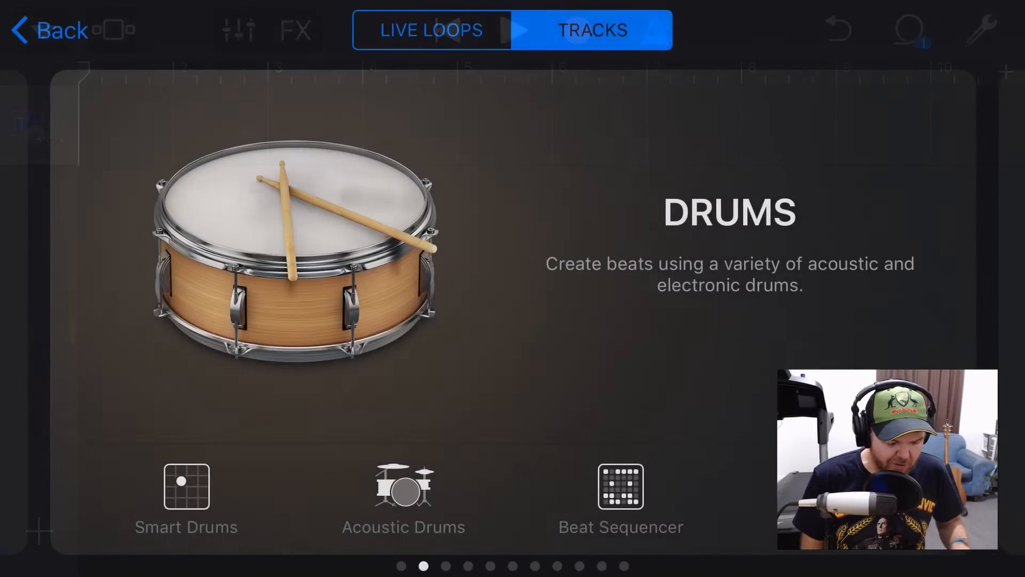
- Load the Live Rock Kit acoustic drums and lower the drum track volume slightly
left_click(403, 497)
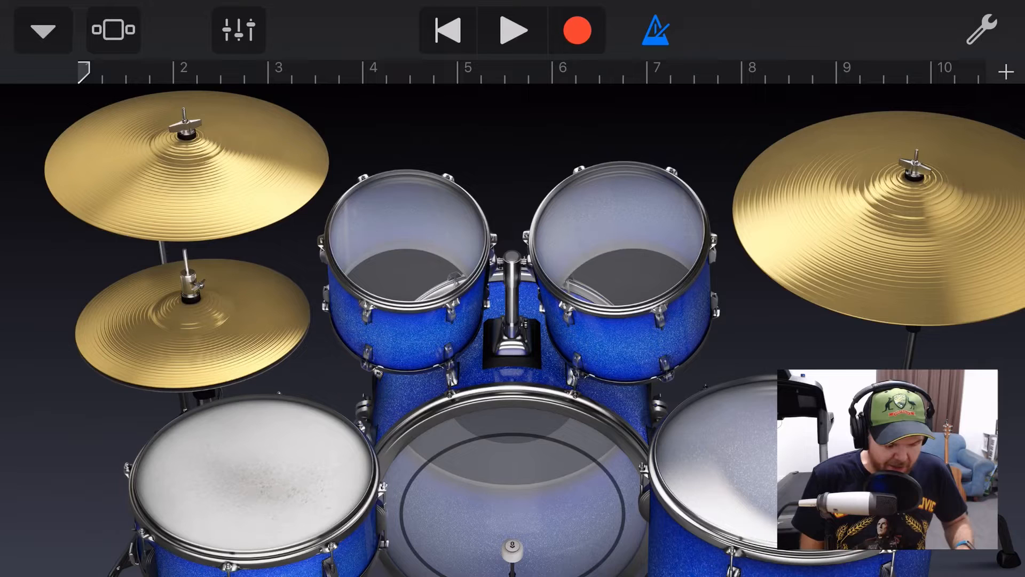
left_click(238, 30)
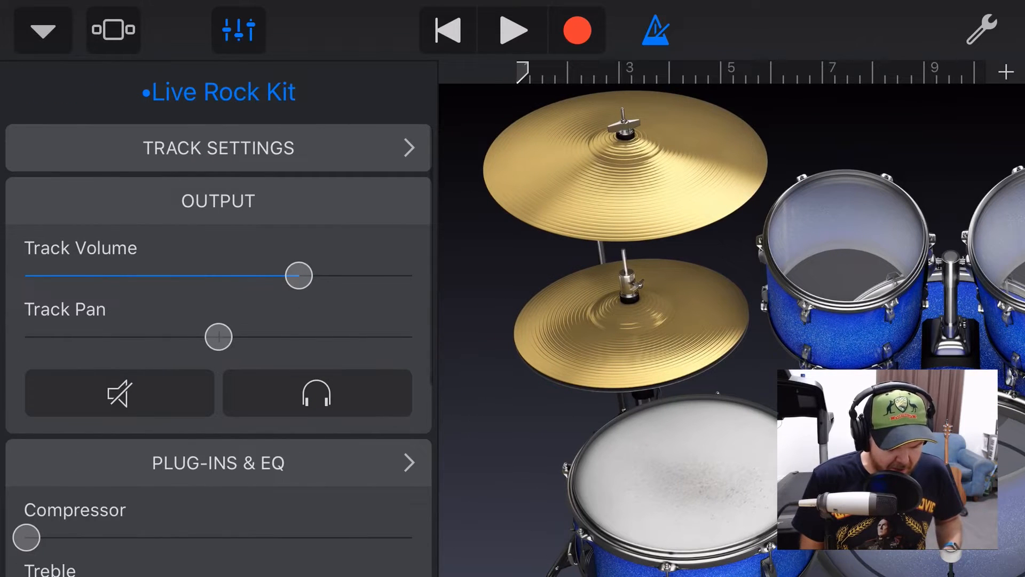
left_click_drag(297, 275, 255, 275)
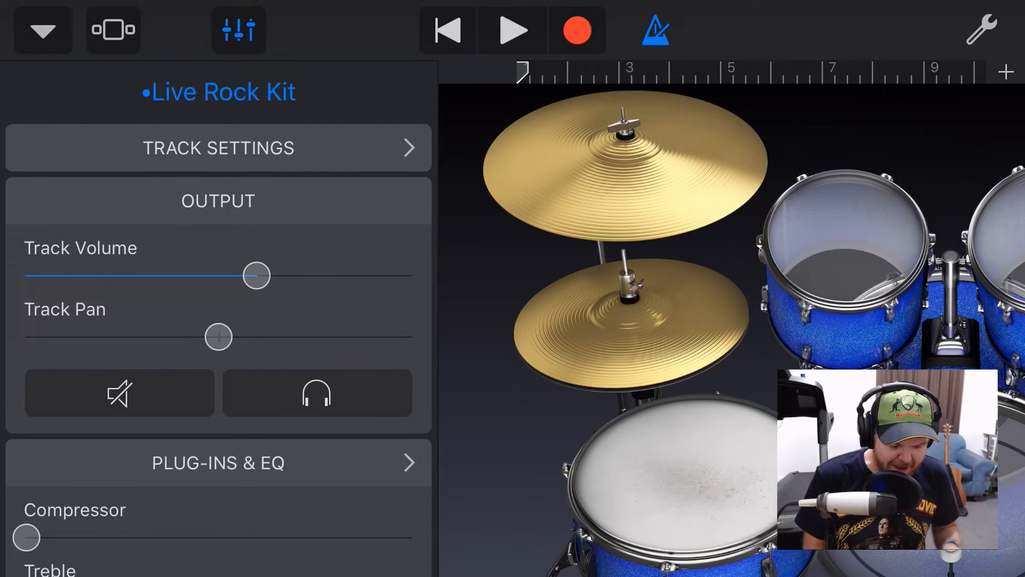
left_click(238, 30)
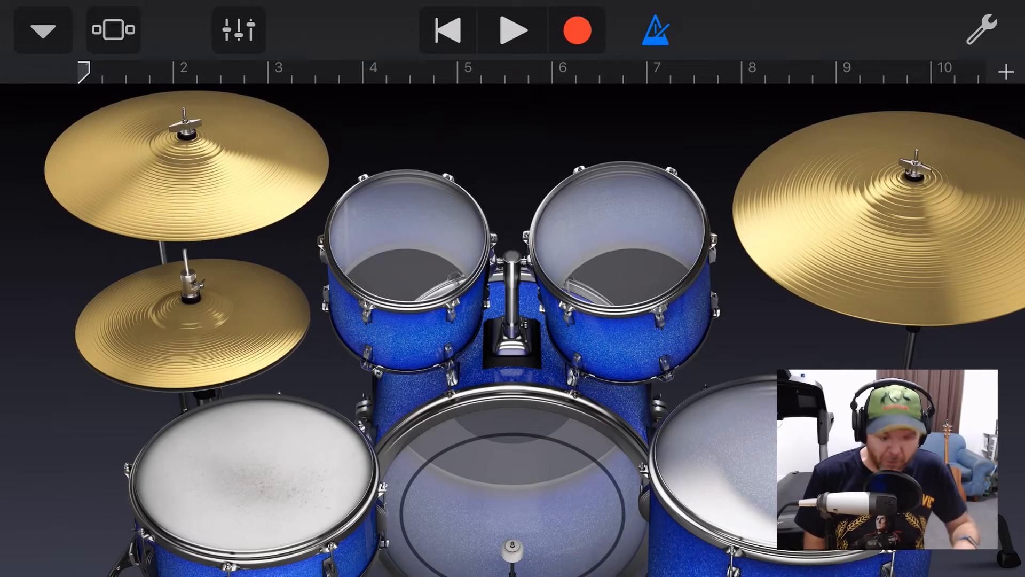
- Record a five-bar Live Rock Kit drum part and view it in Tracks view
left_click(514, 30)
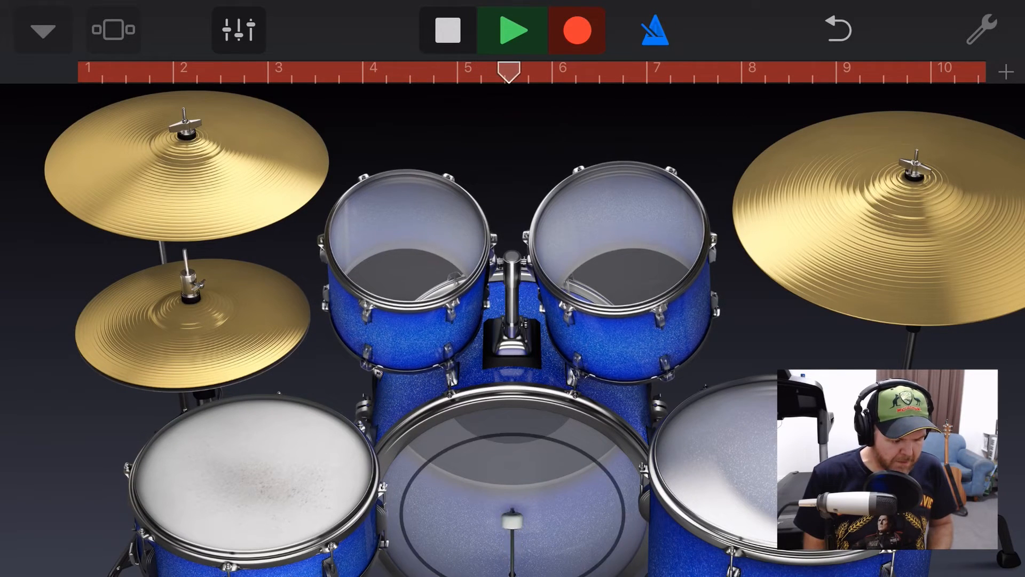
left_click(448, 30)
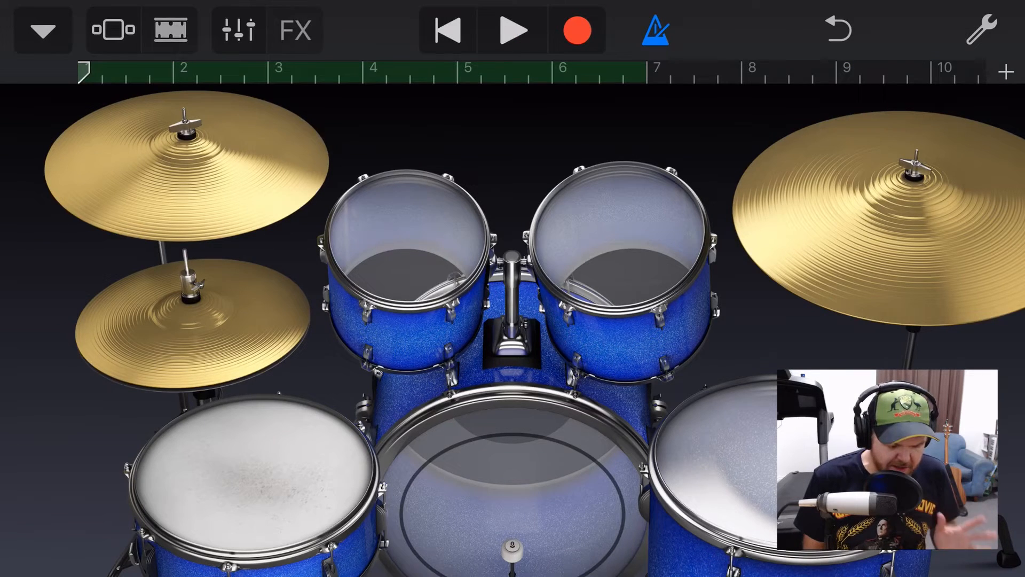
left_click(170, 30)
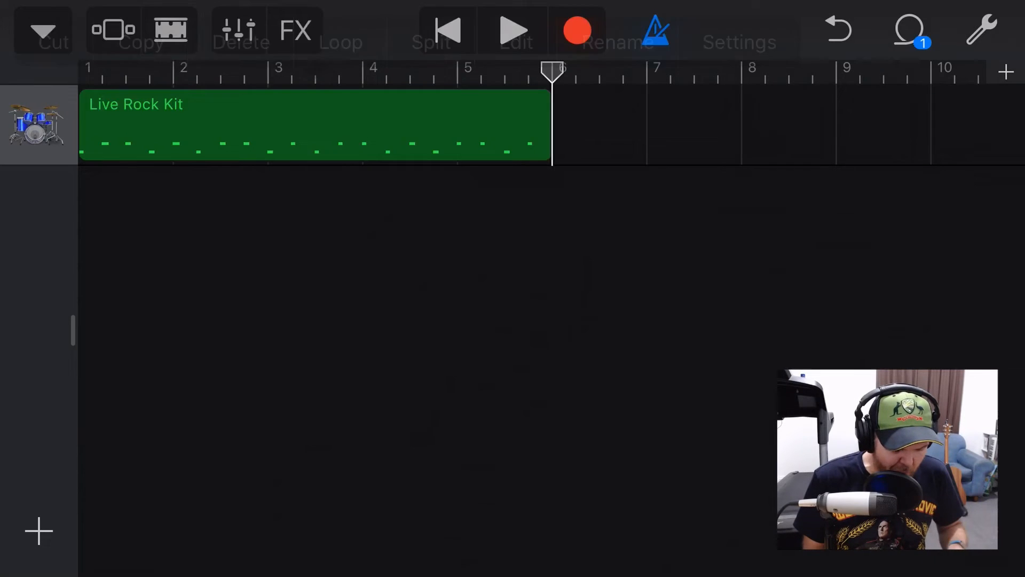
- Quantise the drum track to straight 1/8 notes in Track Settings
left_click(237, 29)
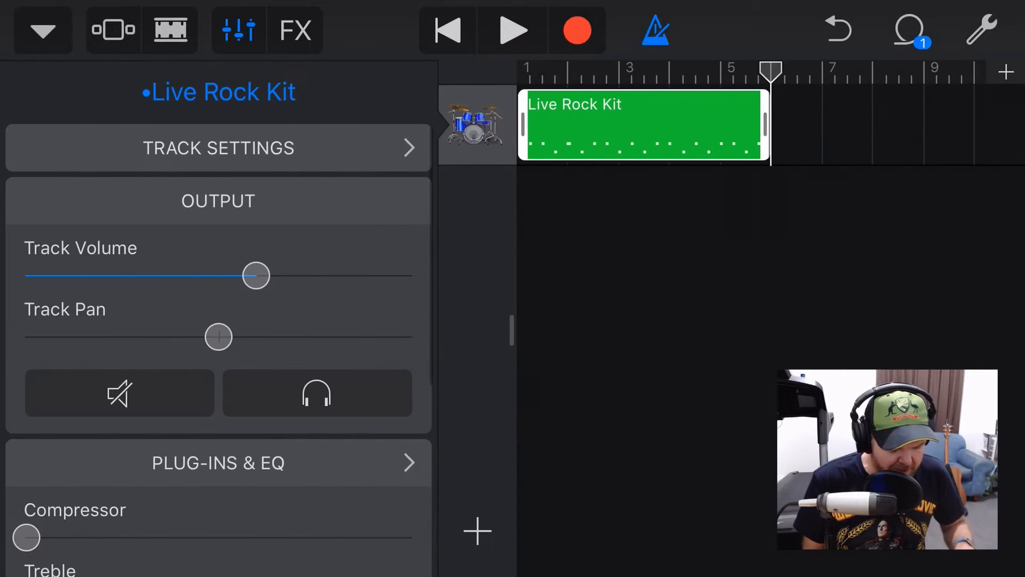
left_click(218, 147)
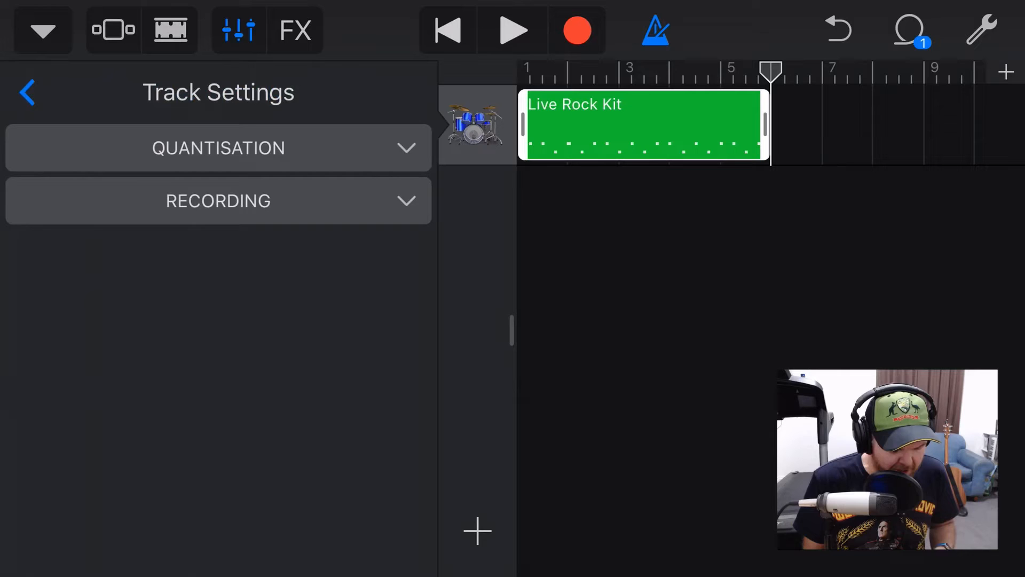
left_click(217, 147)
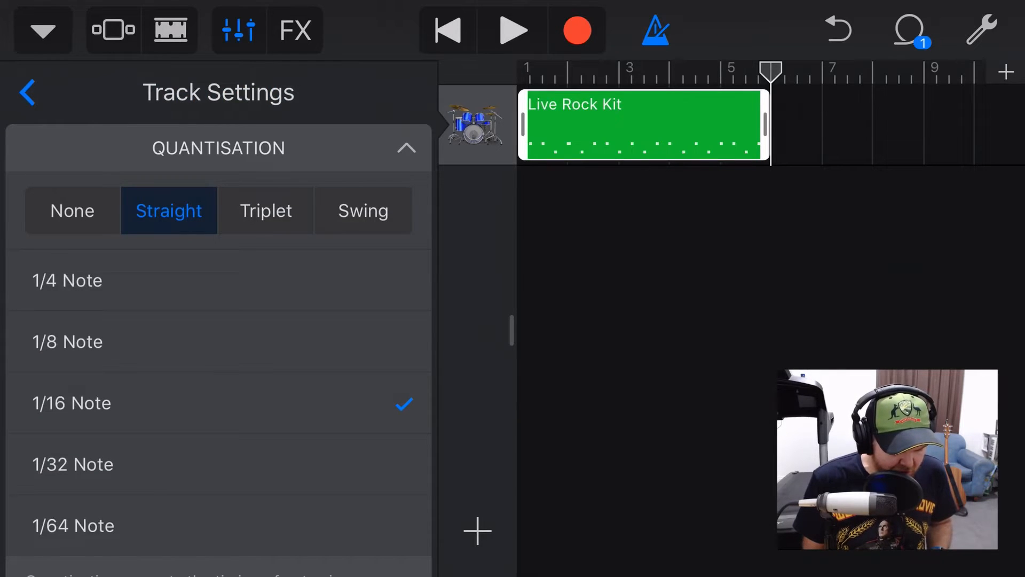
left_click(67, 341)
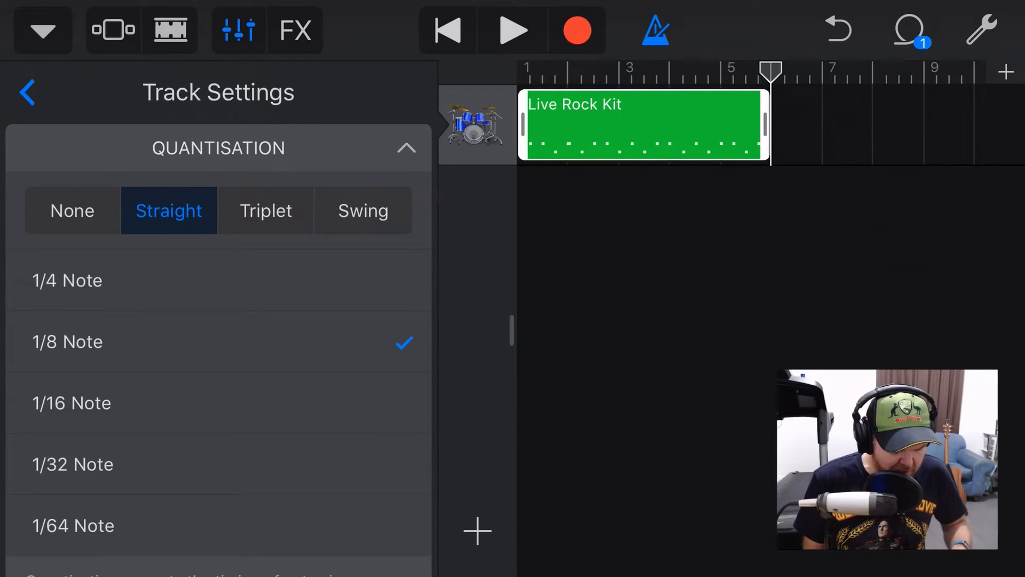
left_click(27, 92)
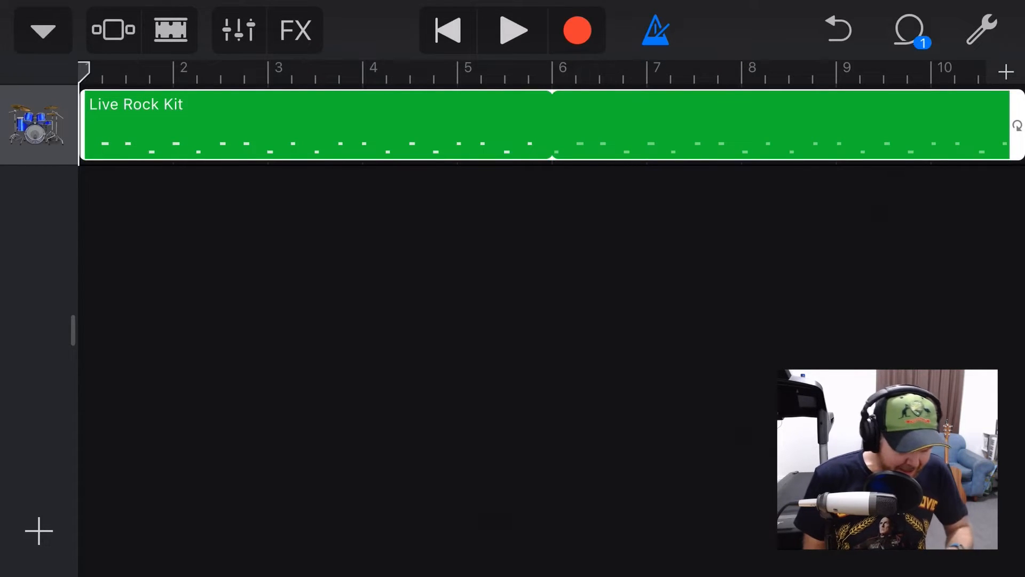
- Turn off the metronome click and play back the drum loop once
left_click(982, 29)
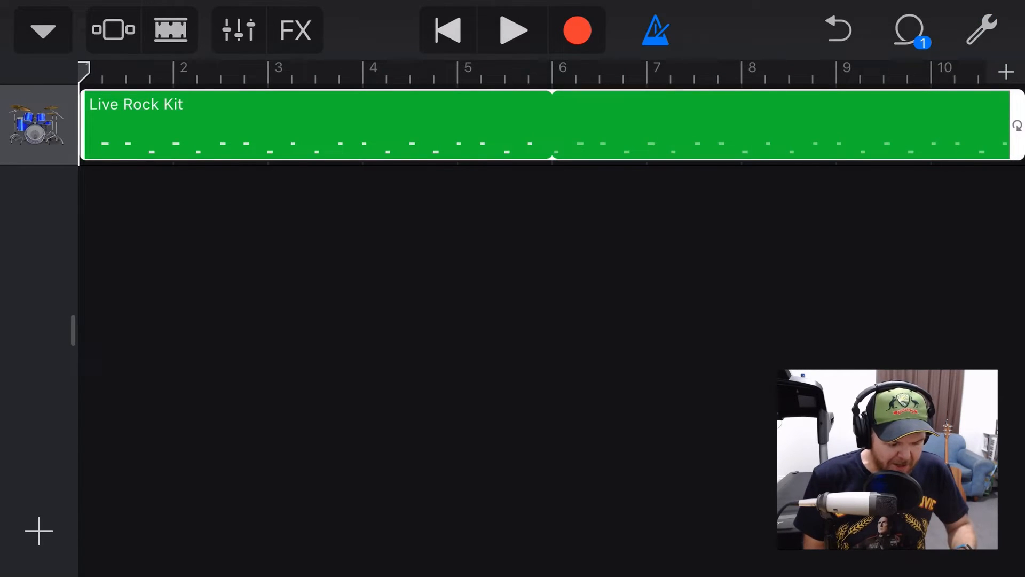
left_click(655, 30)
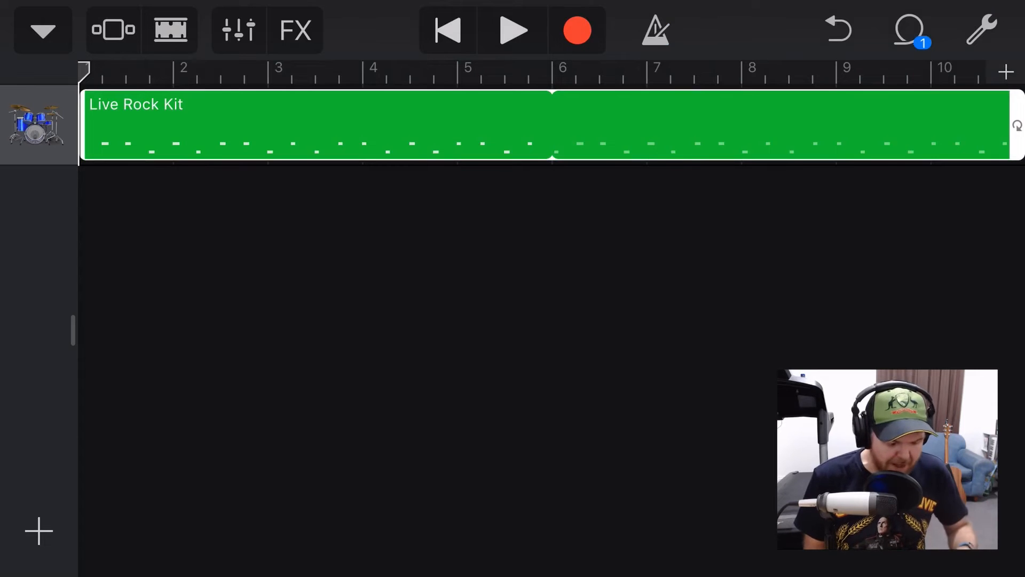
left_click(512, 30)
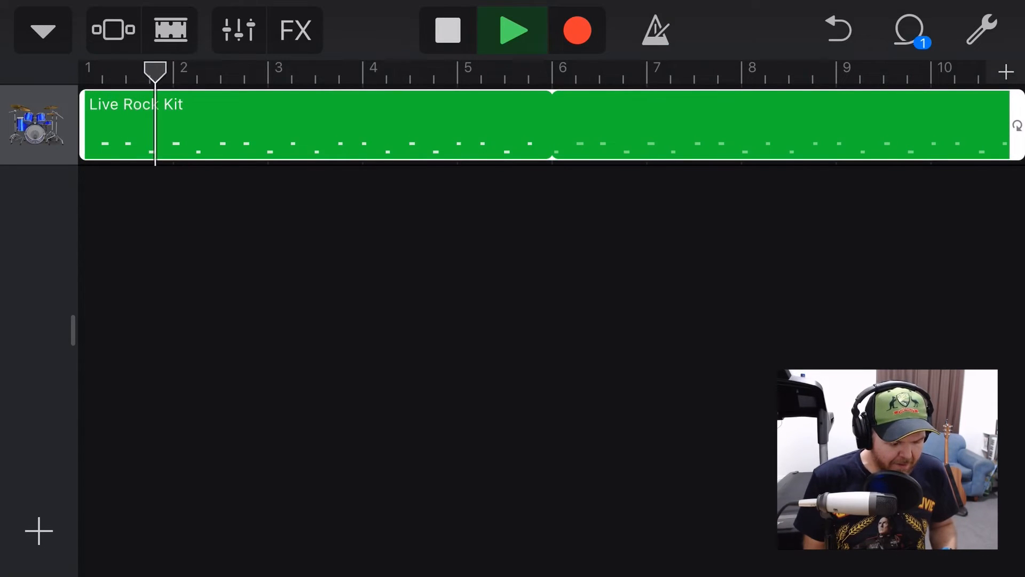
left_click(288, 72)
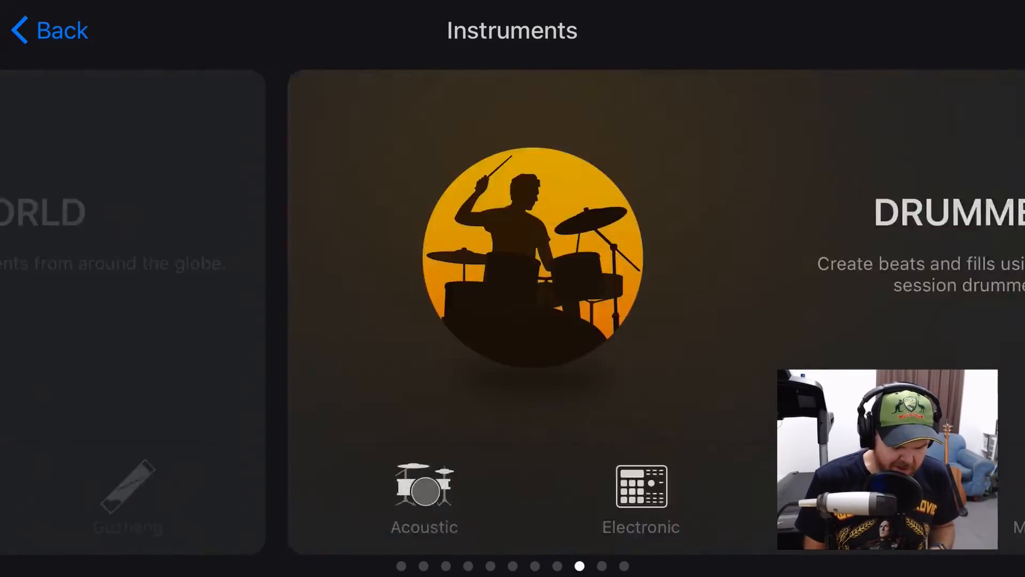
- Lower the Classical Grand piano track volume slightly and record the piano part from bar 2
scroll("left", 3)
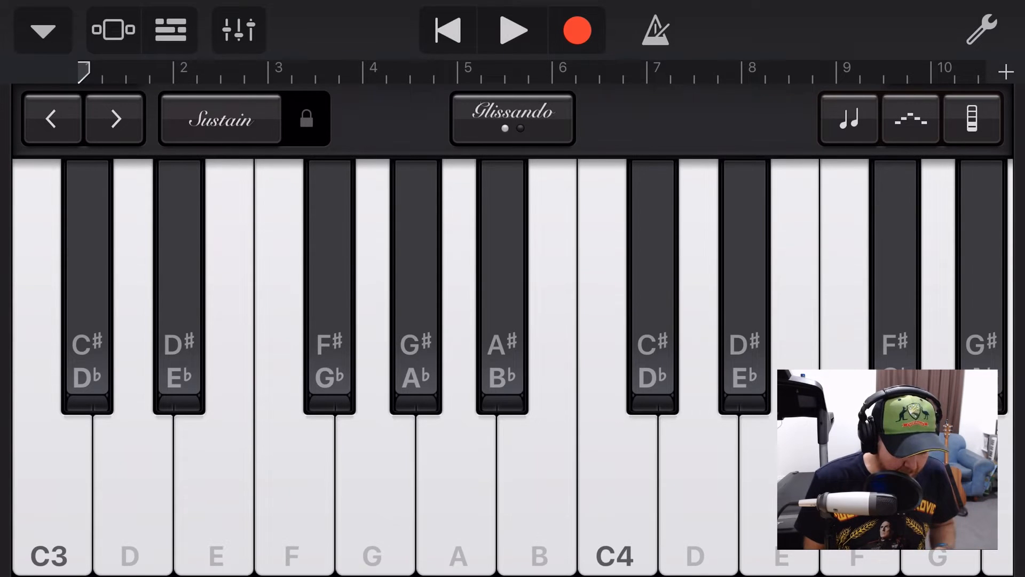
left_click(239, 30)
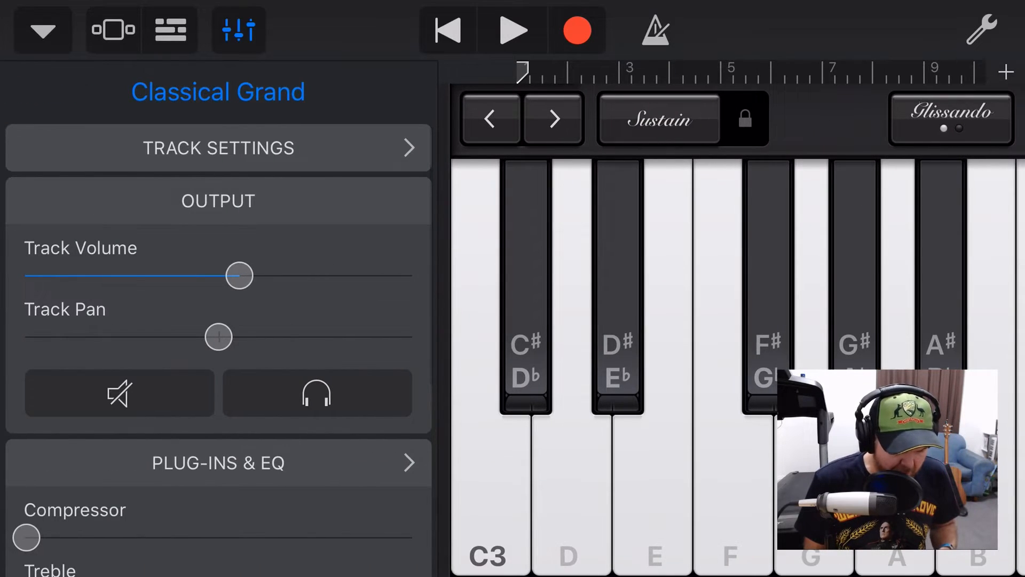
left_click_drag(238, 276, 224, 276)
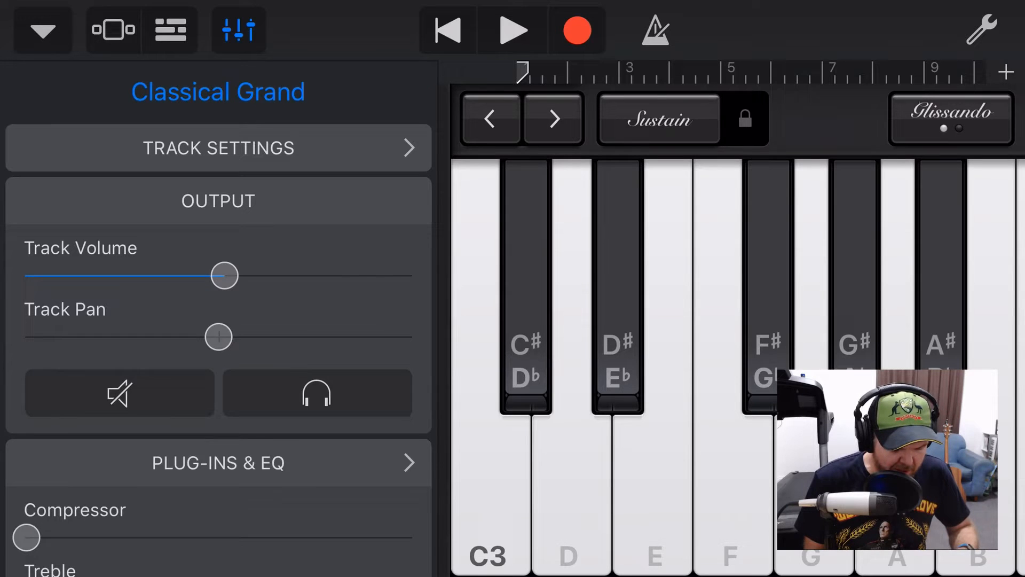
left_click(512, 30)
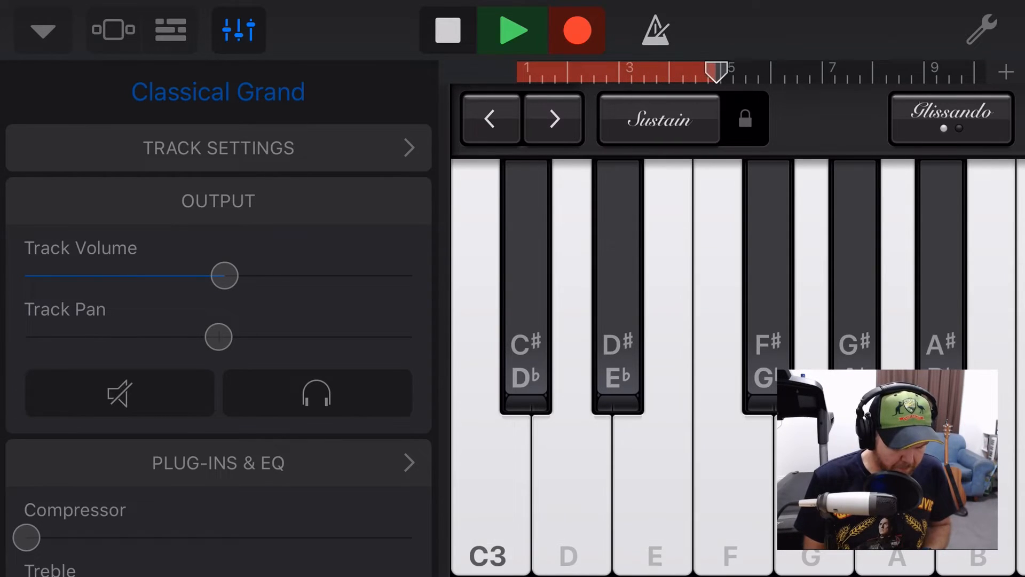
left_click(489, 523)
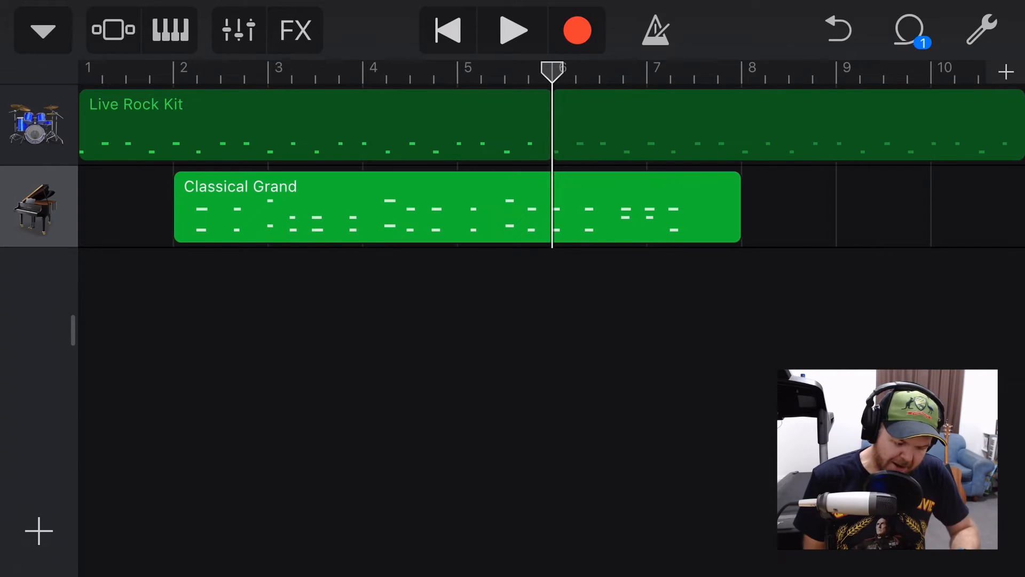
- Add a new empty song section B after section A
left_click(1006, 72)
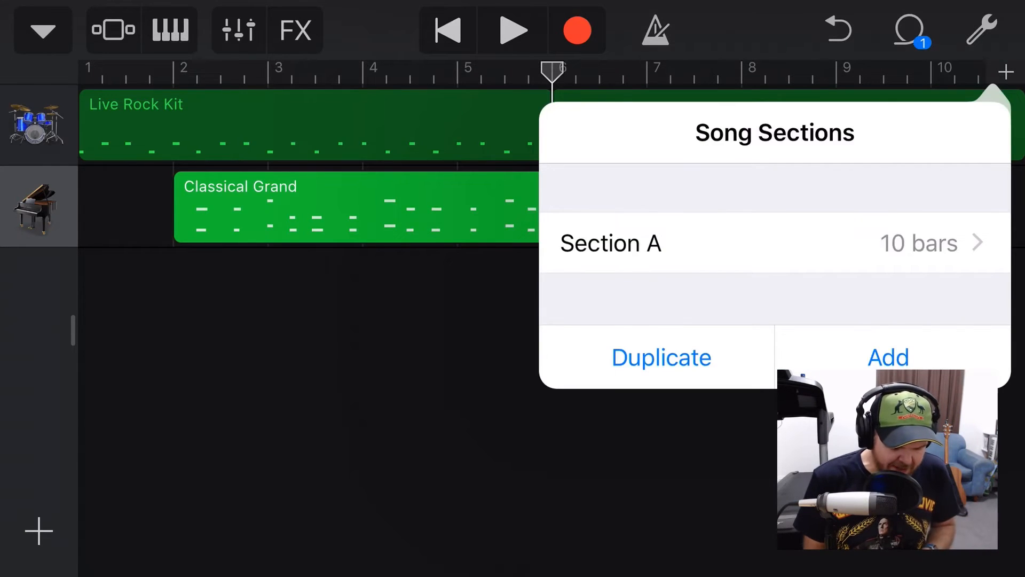
left_click(888, 357)
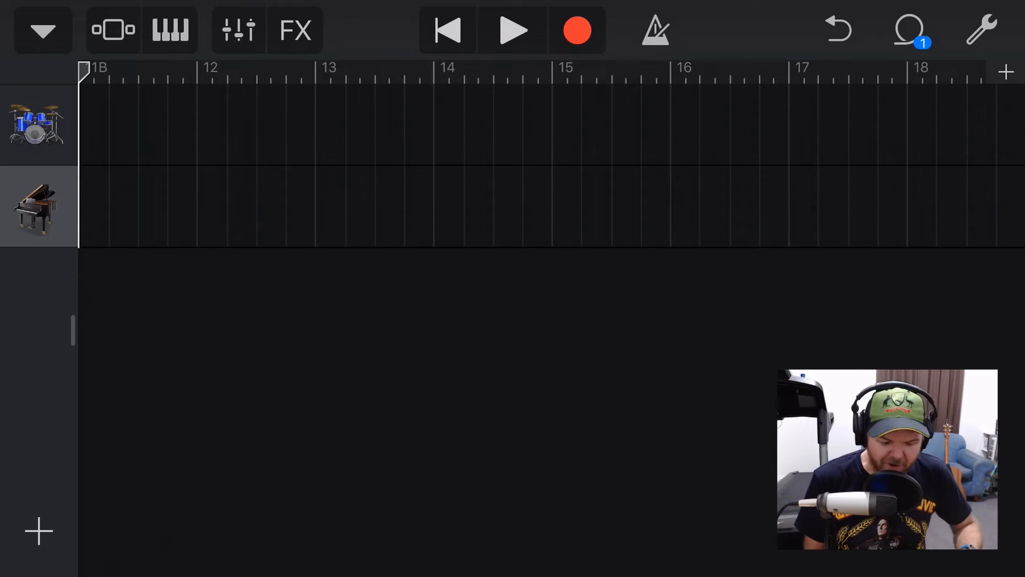
- Record a Live Rock Kit drum region of about five bars into section B
left_click(512, 30)
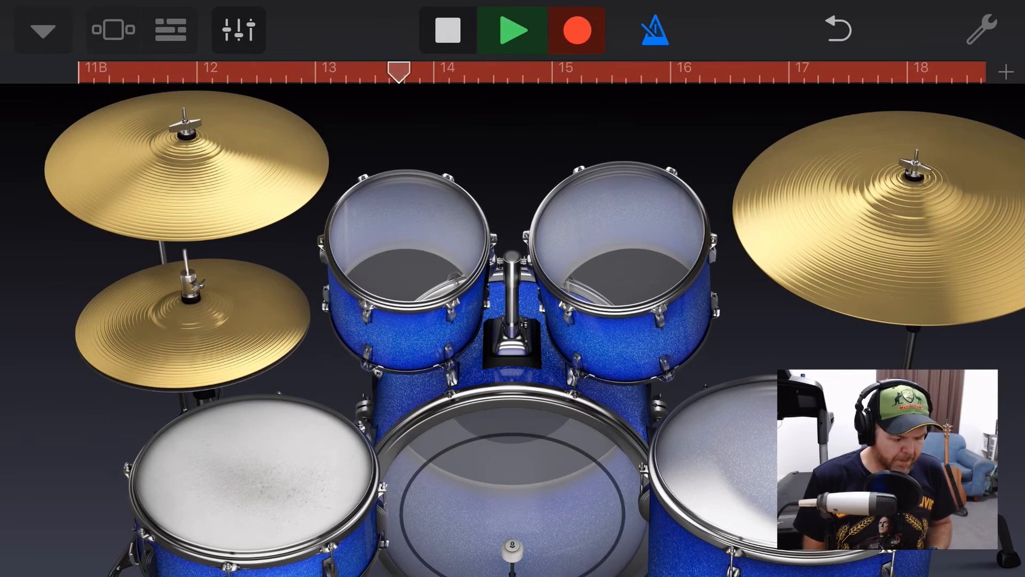
left_click(170, 30)
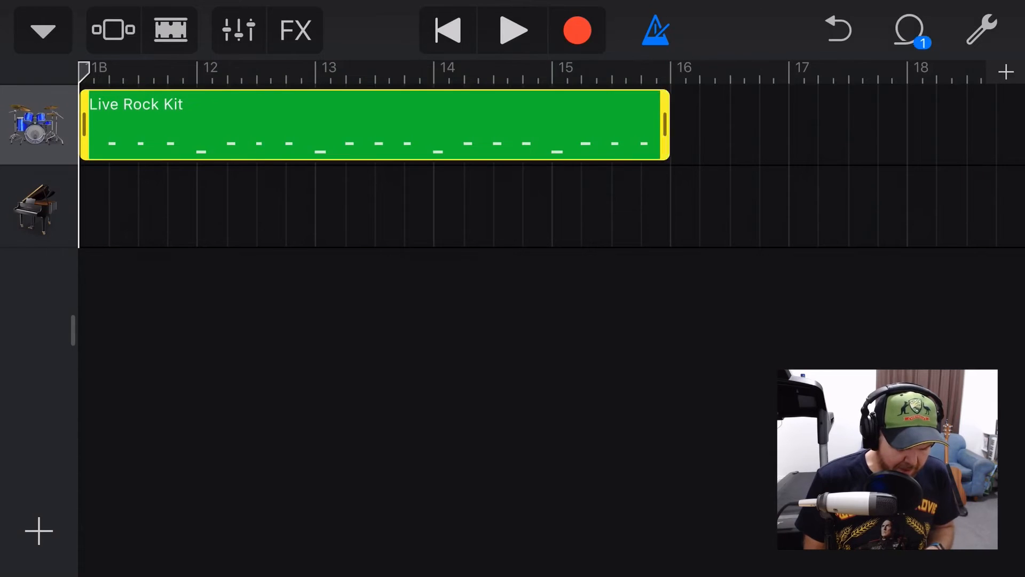
- Trim the section B drum region to one bar and loop it through the section
left_click_drag(660, 124, 193, 123)
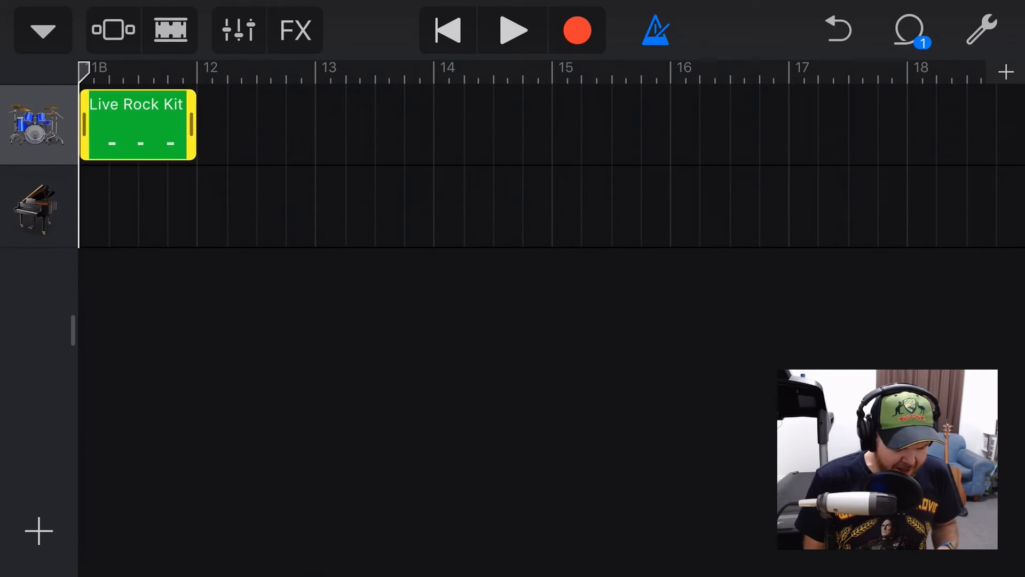
left_click_drag(193, 124, 1007, 124)
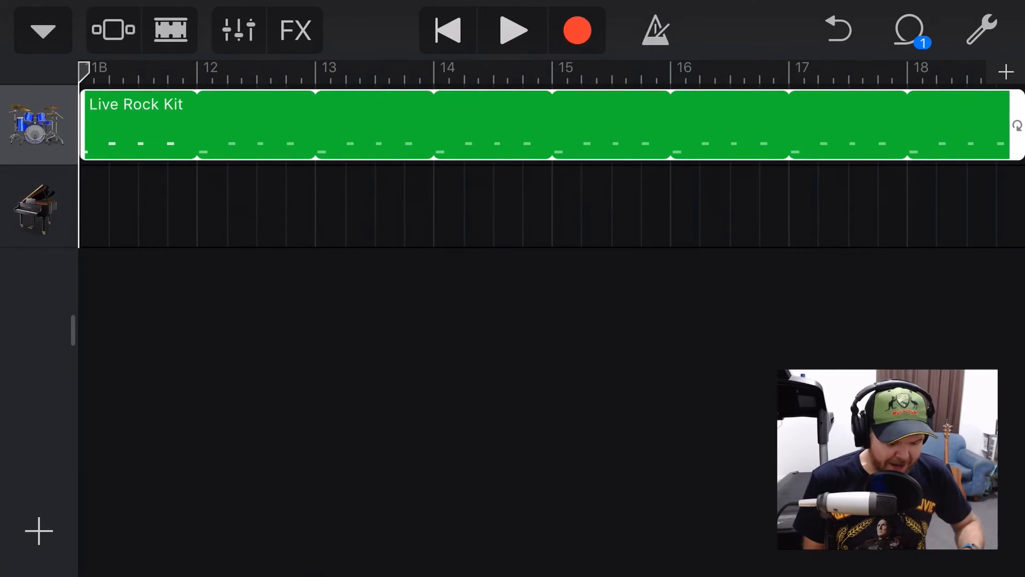
left_click(512, 30)
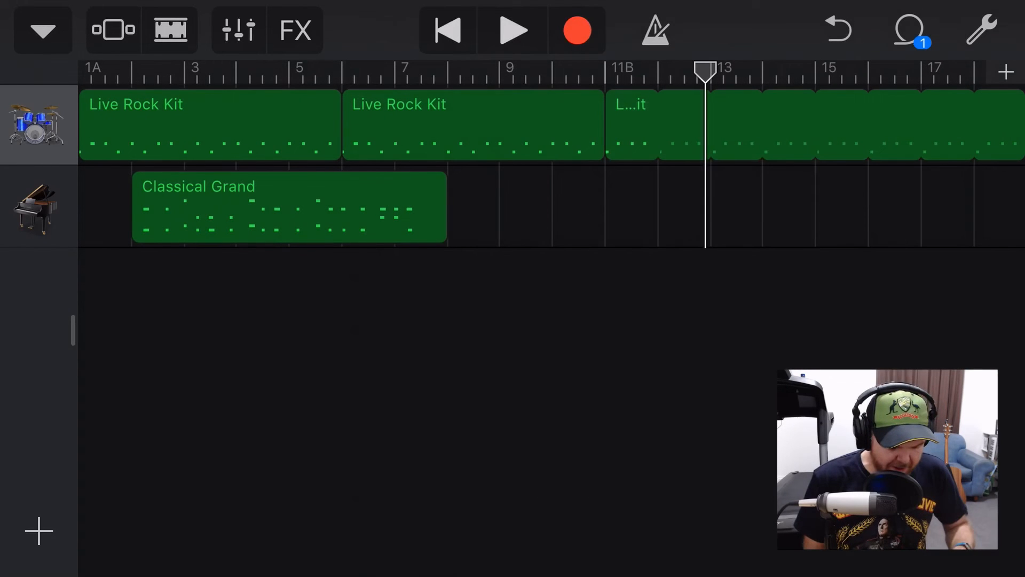
- Start playback from around bar 8 so section A runs into section B
left_click(447, 71)
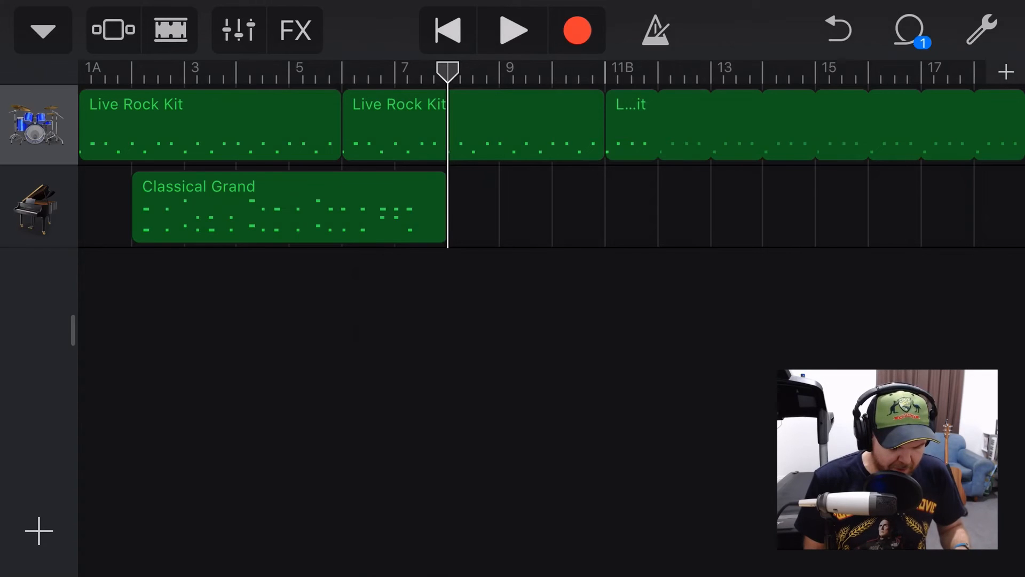
left_click(514, 30)
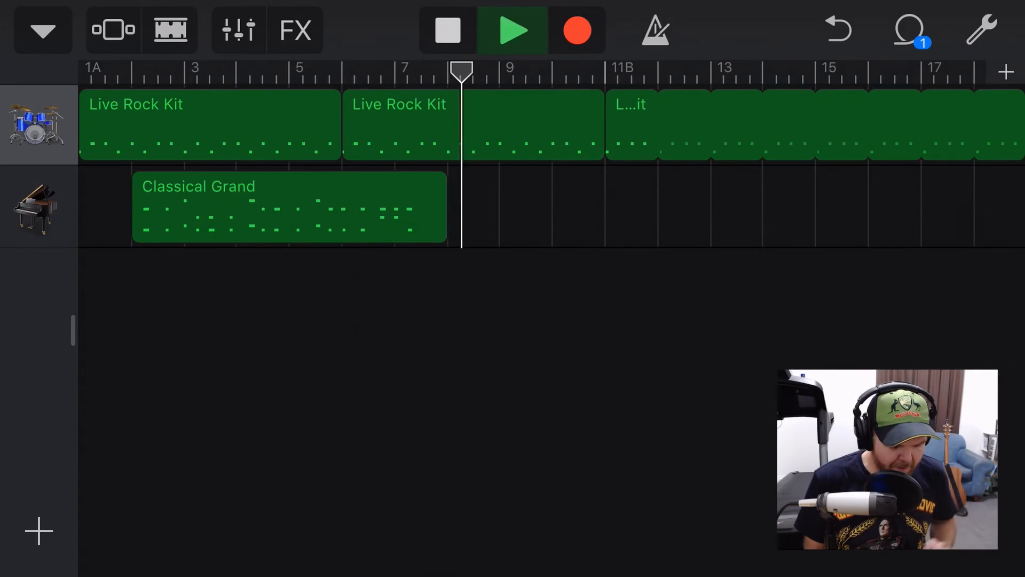